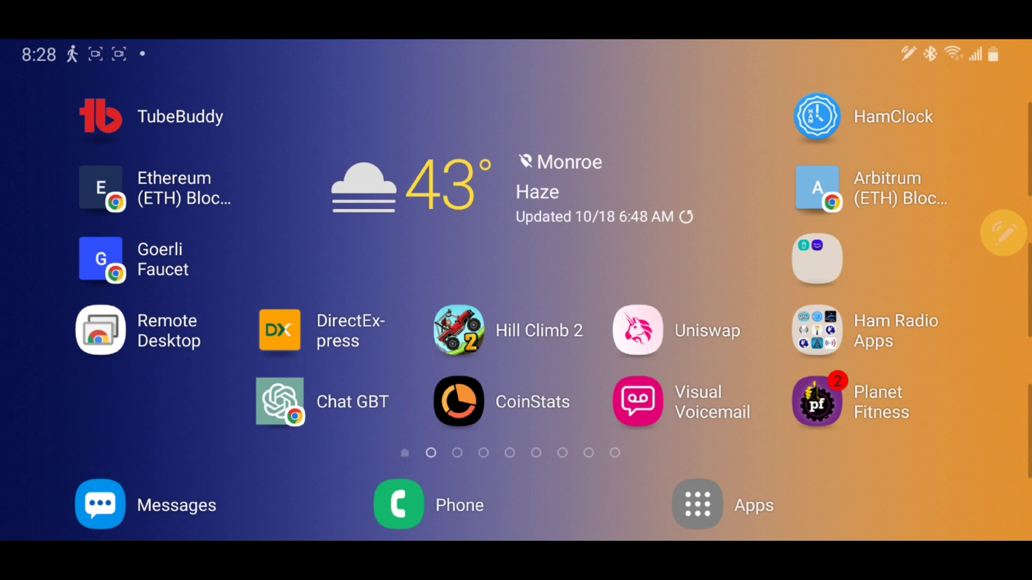
Launch Chrome Remote Desktop from the Android home screen
click(100, 331)
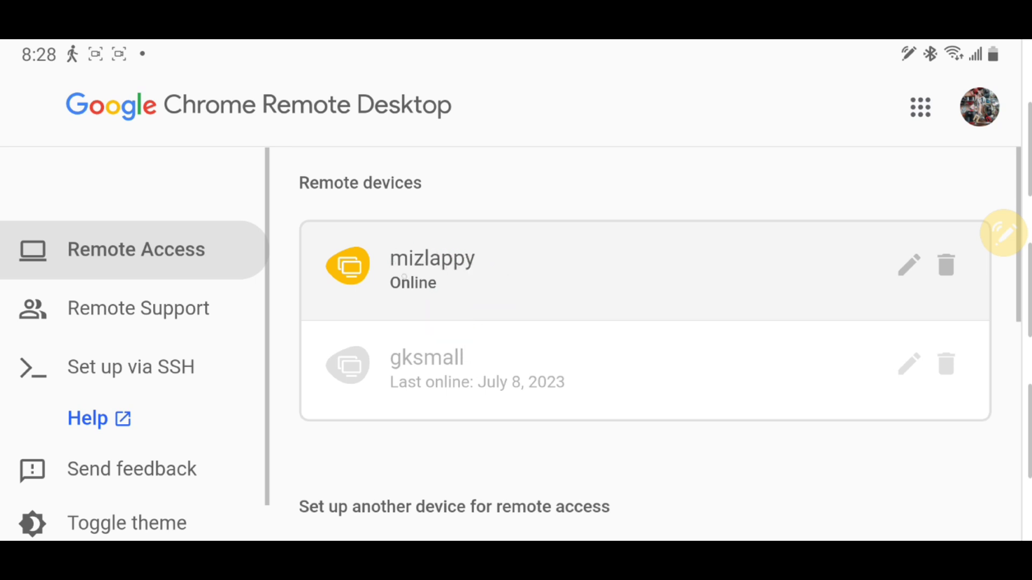
Connect to the online computer mizlappy from the Remote devices list
click(432, 266)
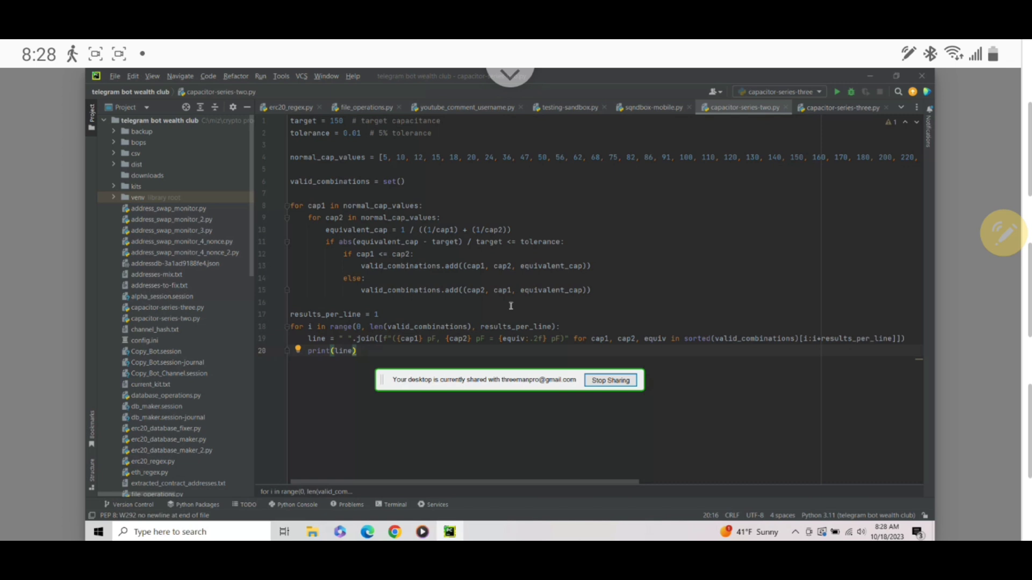
Turn off Scale to fit and Resize to fit in the session options
click(609, 379)
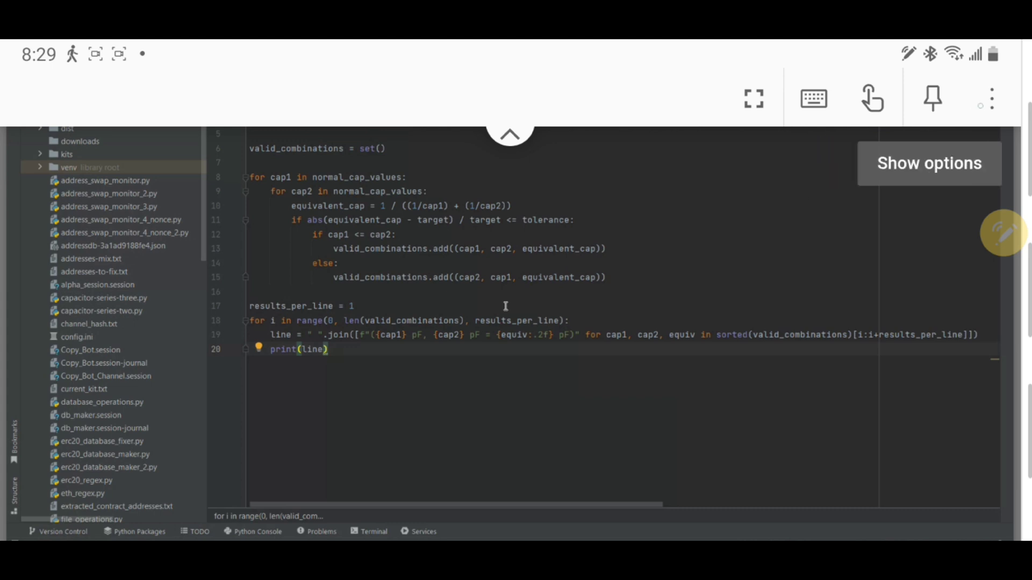
click(928, 163)
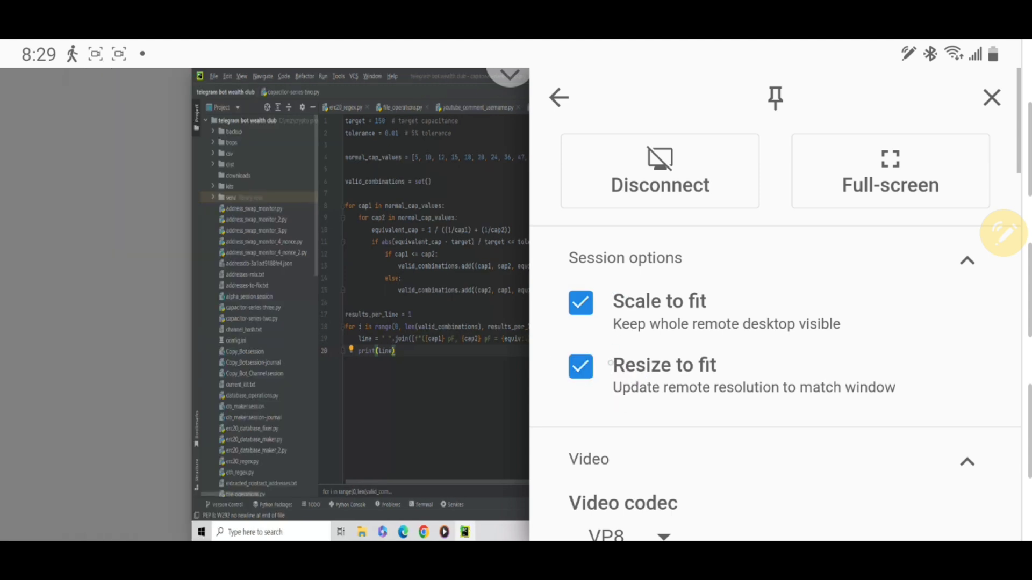
click(580, 302)
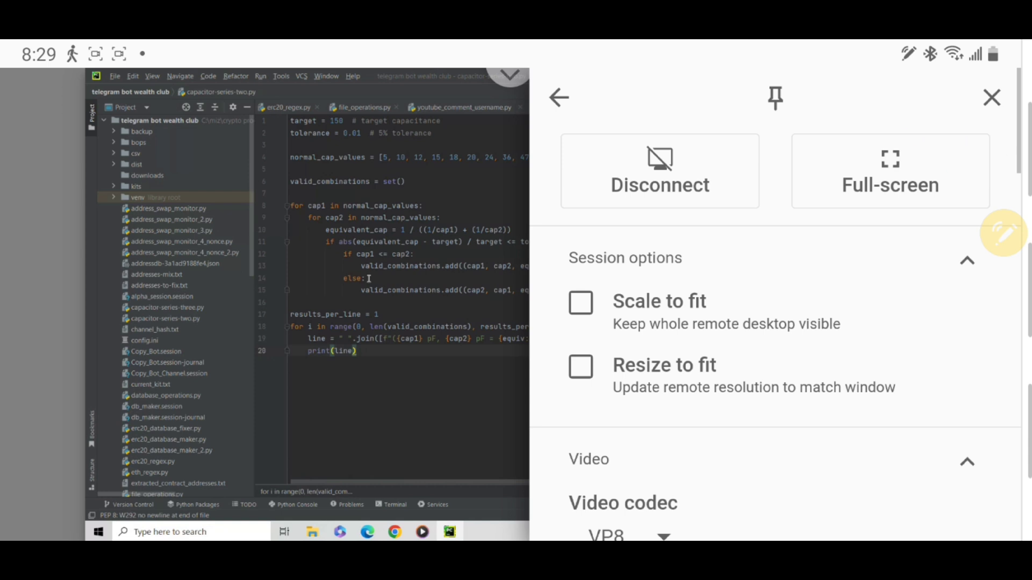
mouse_move(584, 138)
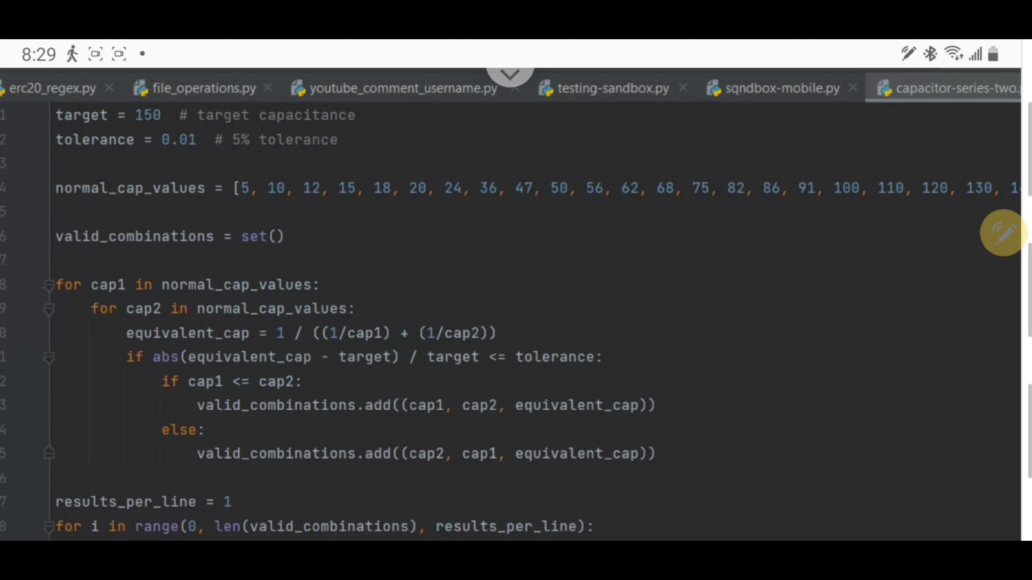
mouse_move(83, 155)
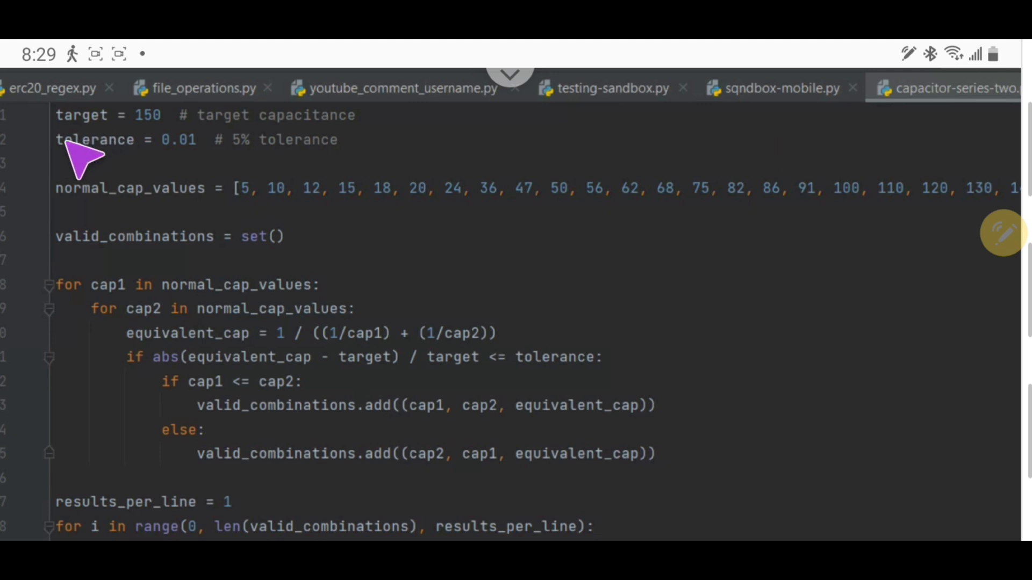
drag(66, 128, 174, 122)
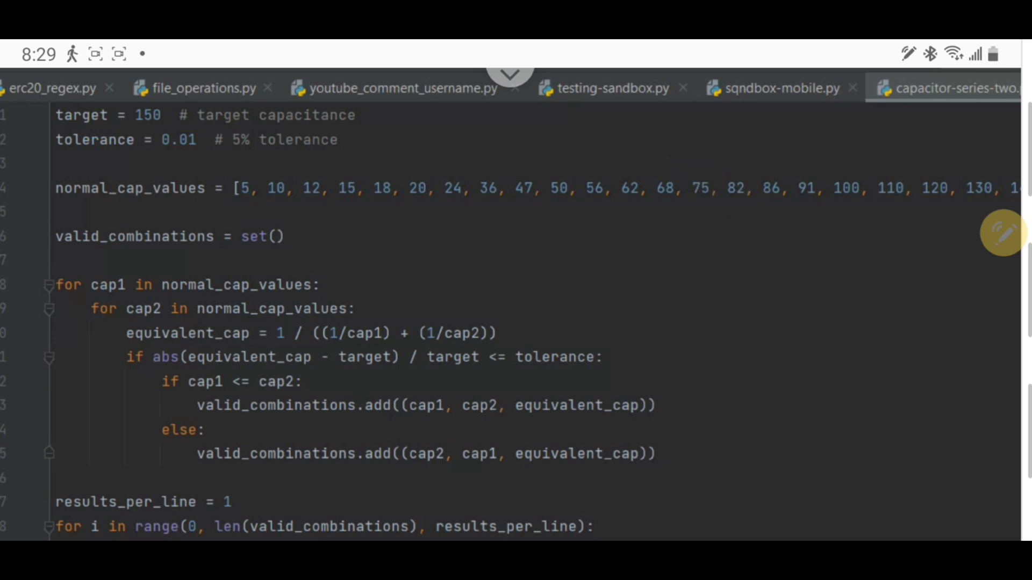
drag(69, 158, 174, 156)
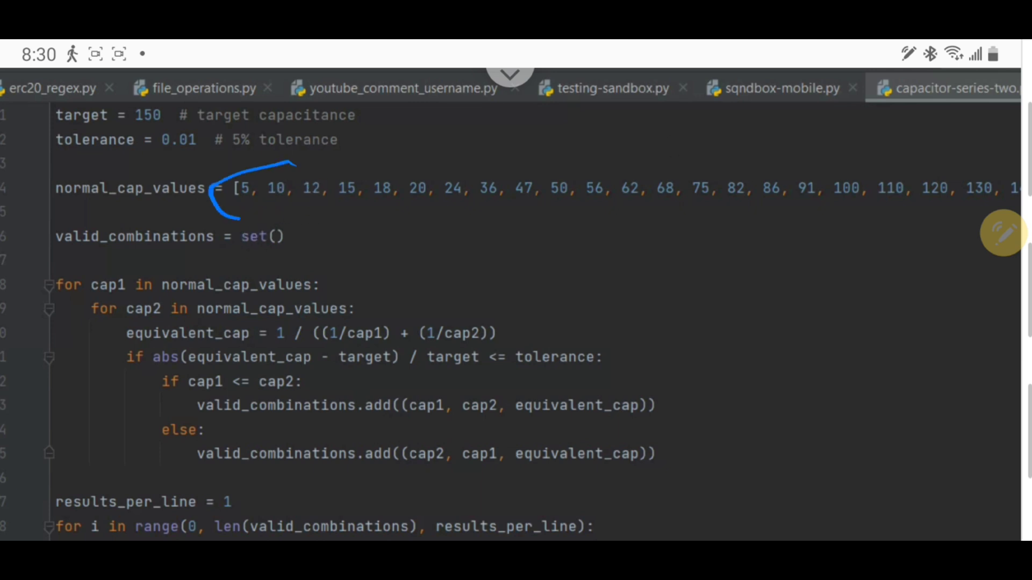
drag(236, 223, 960, 204)
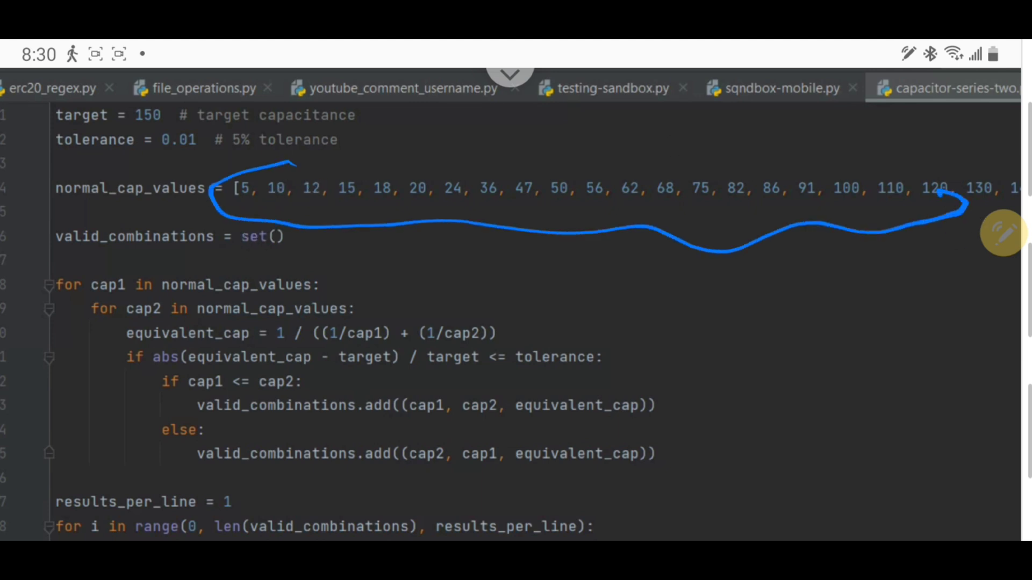
drag(289, 164, 776, 159)
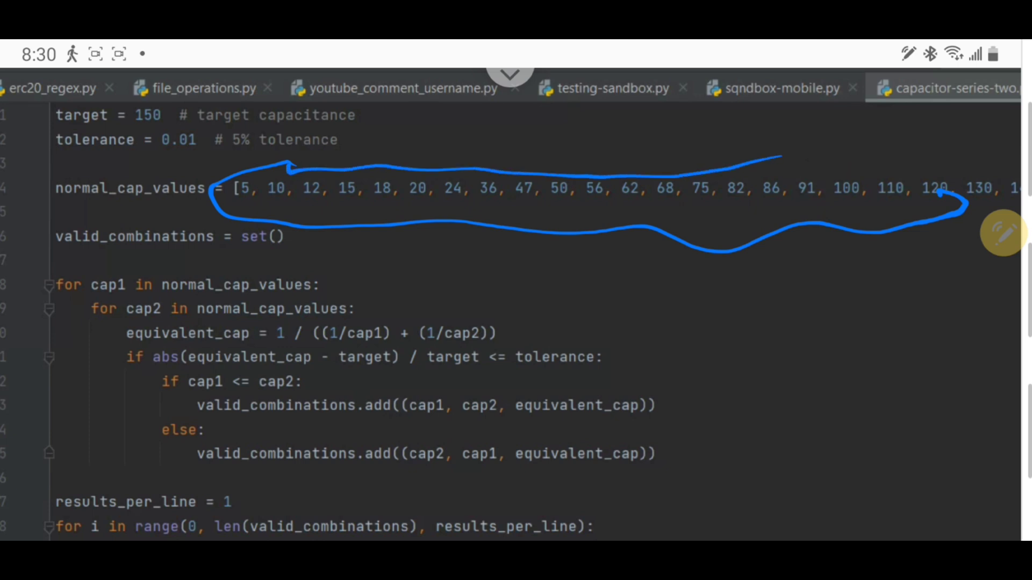
drag(724, 395, 895, 382)
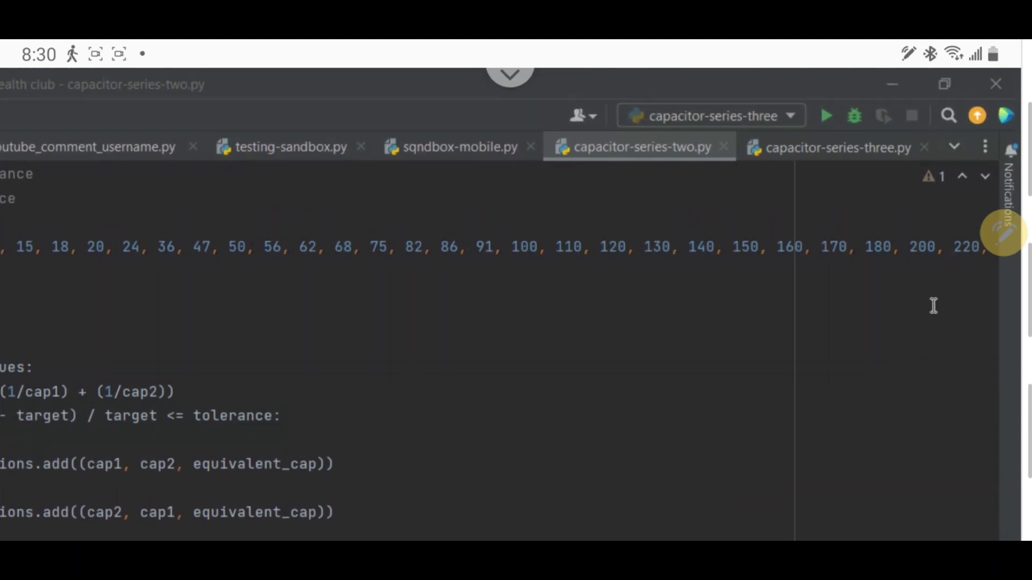
mouse_move(888, 253)
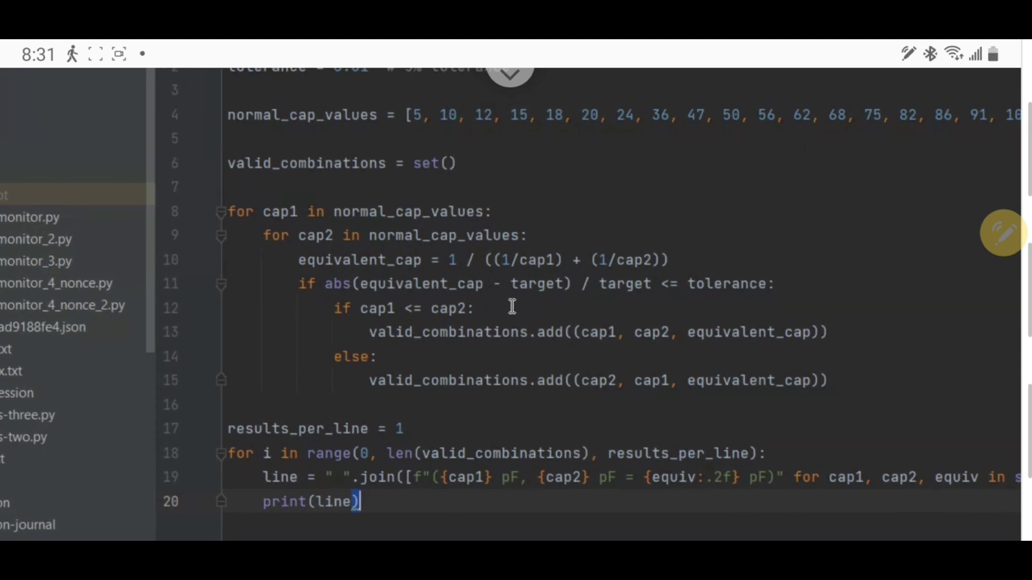
mouse_move(512, 307)
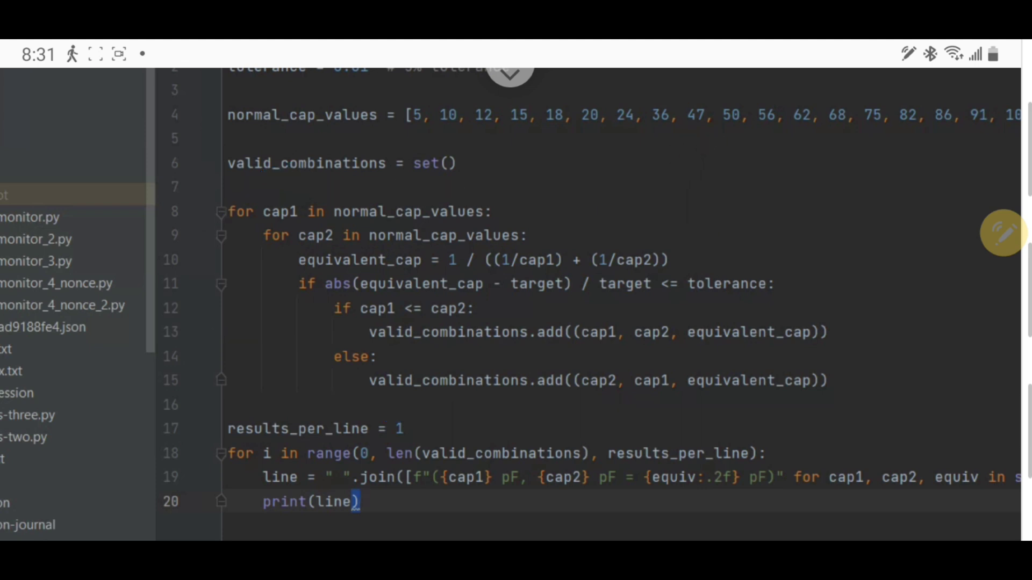
drag(169, 339, 206, 479)
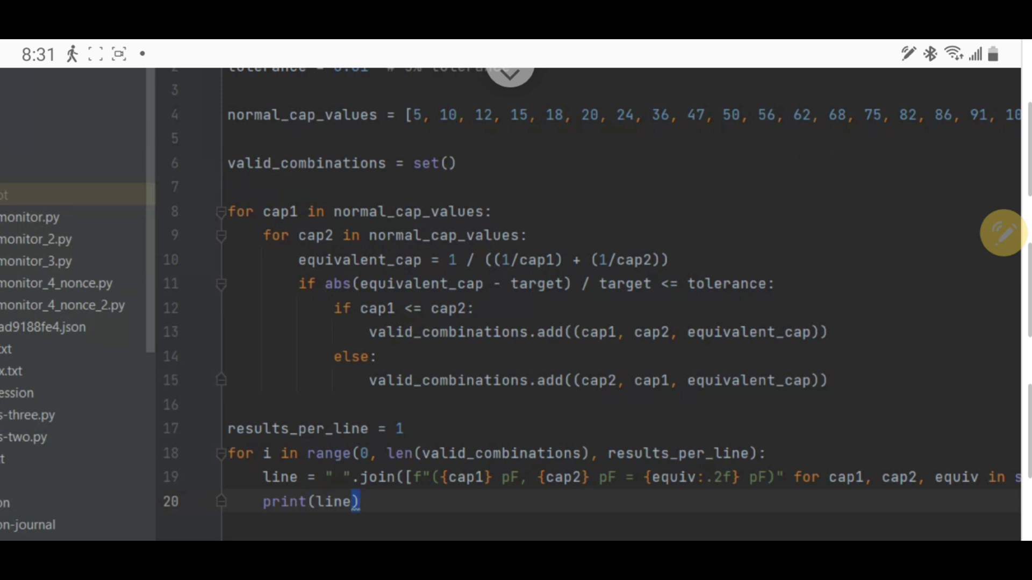
scroll(down, 3)
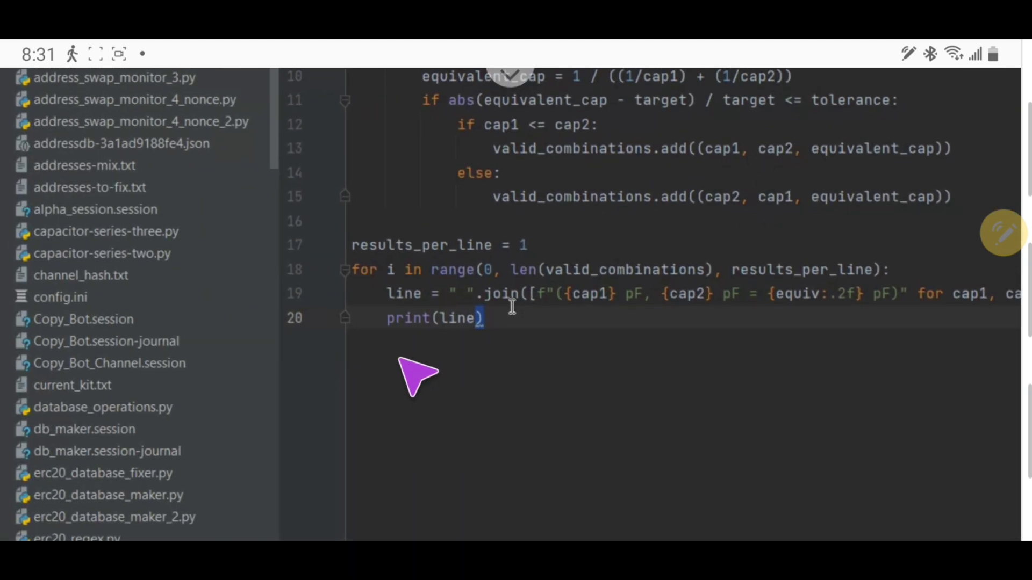
drag(379, 349, 961, 316)
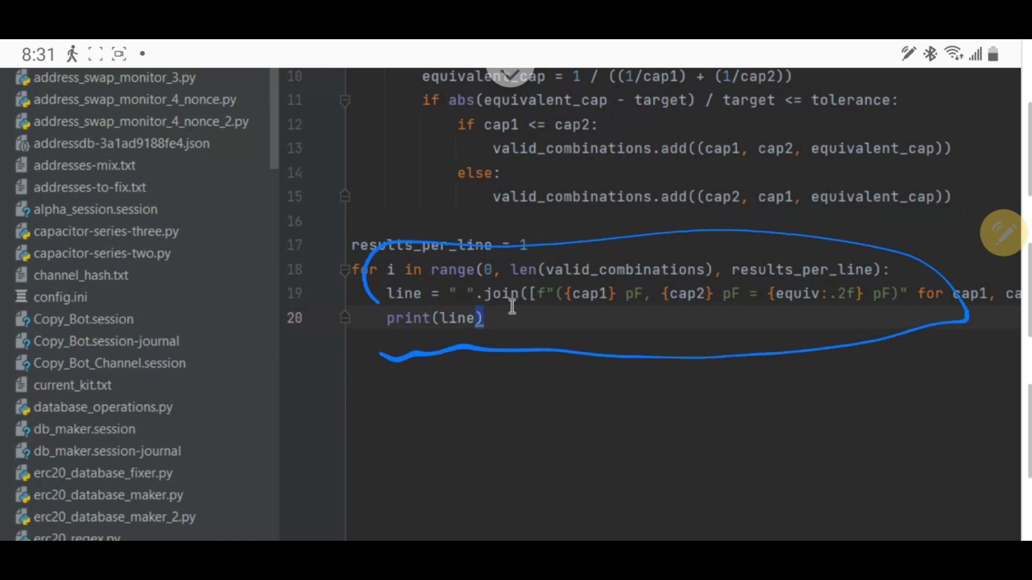
click(1003, 232)
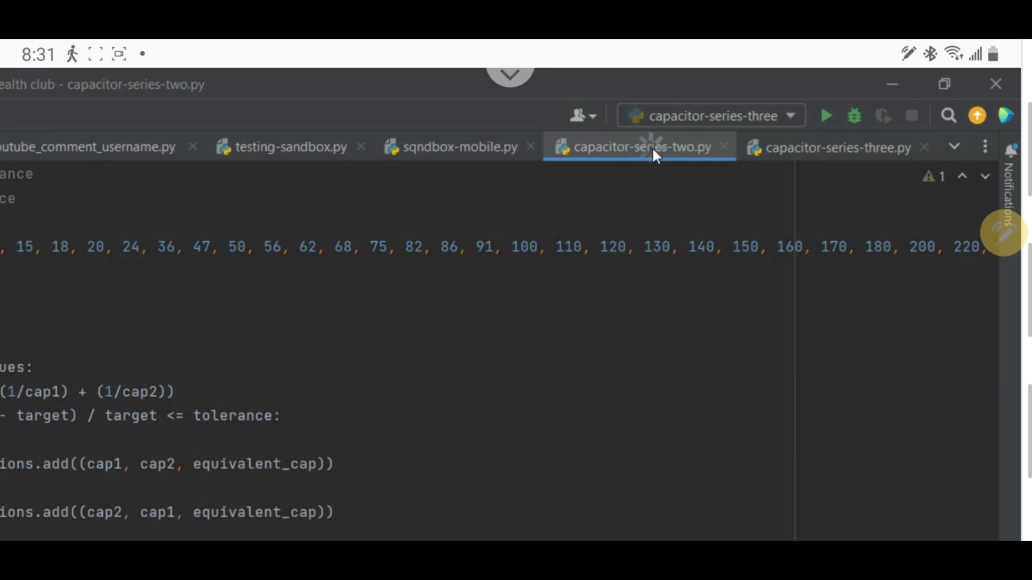
Run capacitor-series-two.py from its tab menu and scroll through the 150 pF pairs
right_click(639, 147)
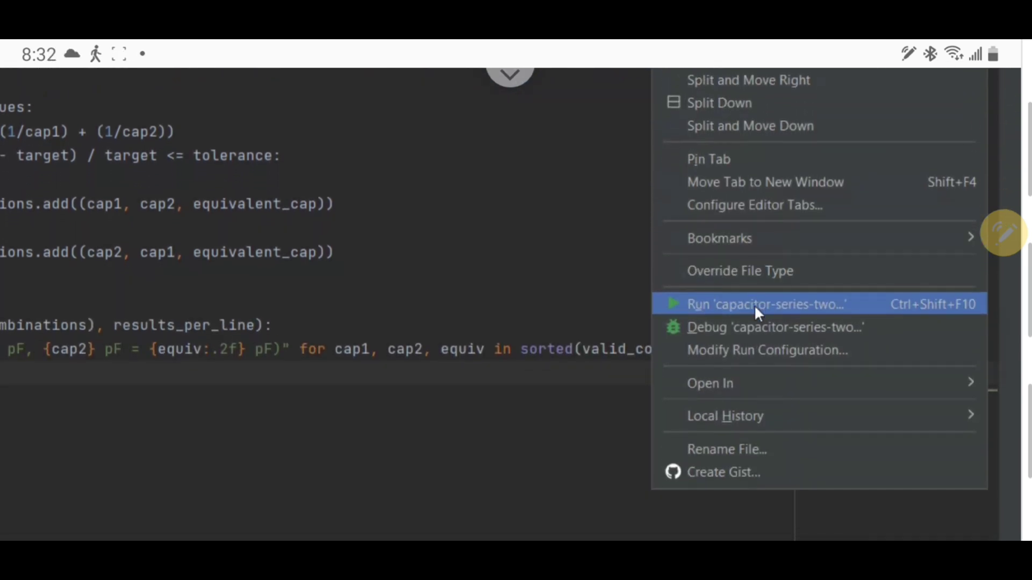
click(765, 304)
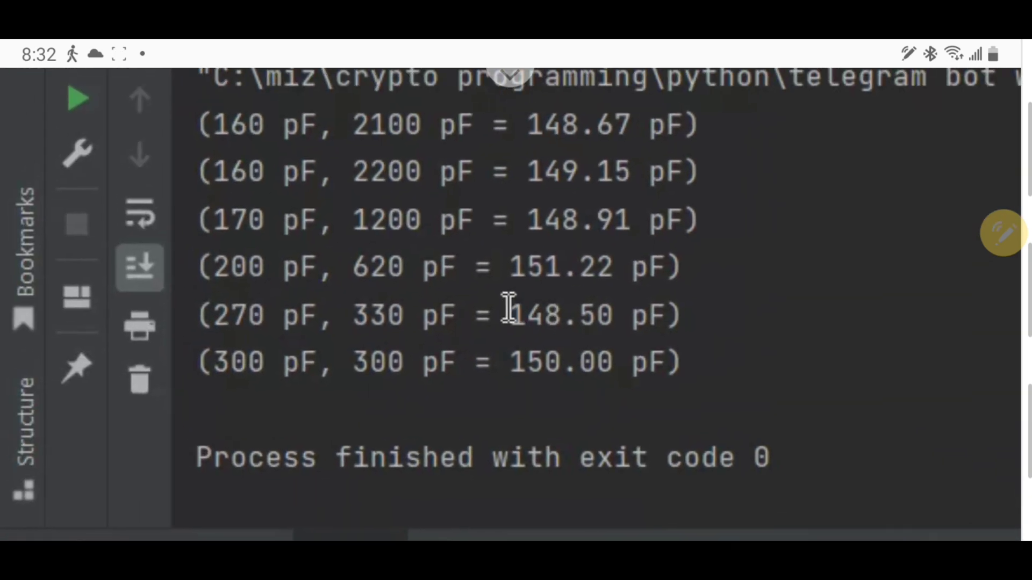
scroll(down, 3)
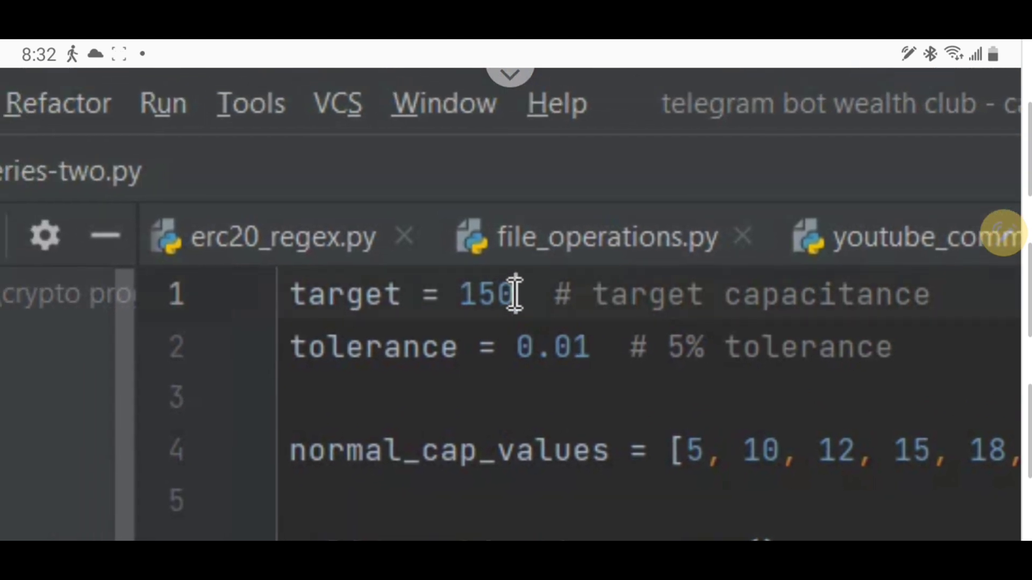
Change the target capacitance on line 1 from 150 to 100
click(513, 293)
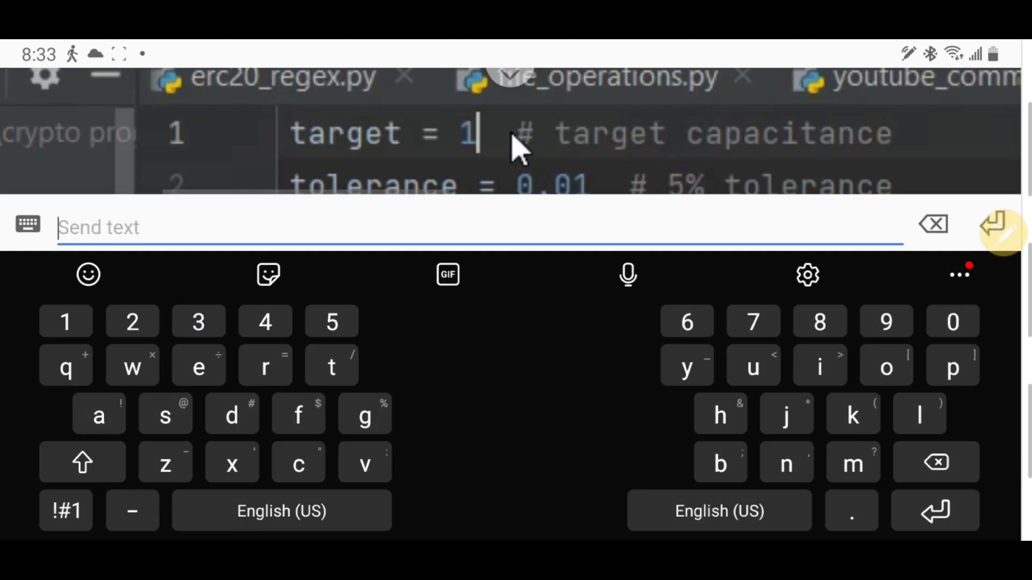
text(00)
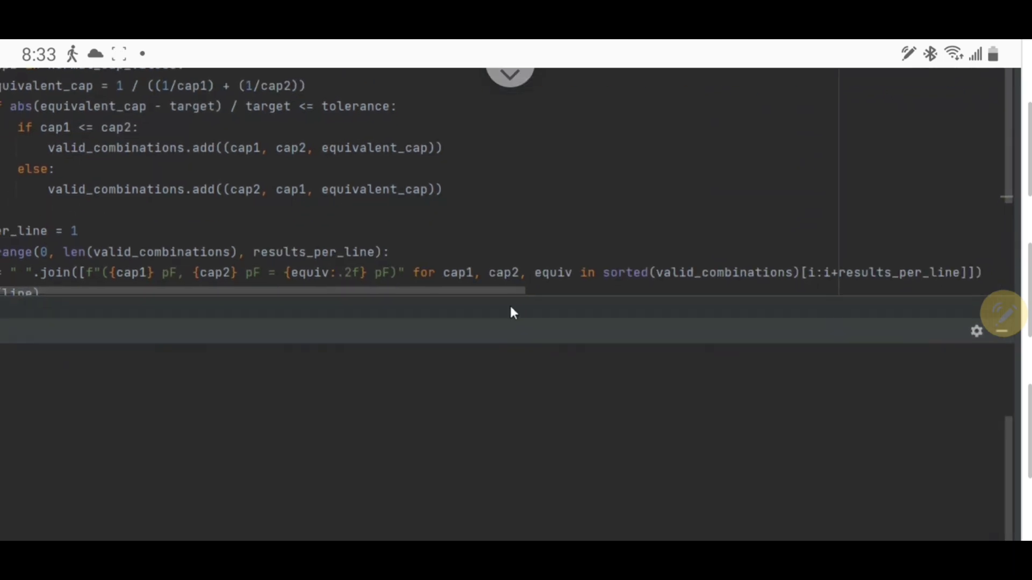
Rerun capacitor-series-two and review the 100 pF pairs like 150 with 300 pF
click(33, 276)
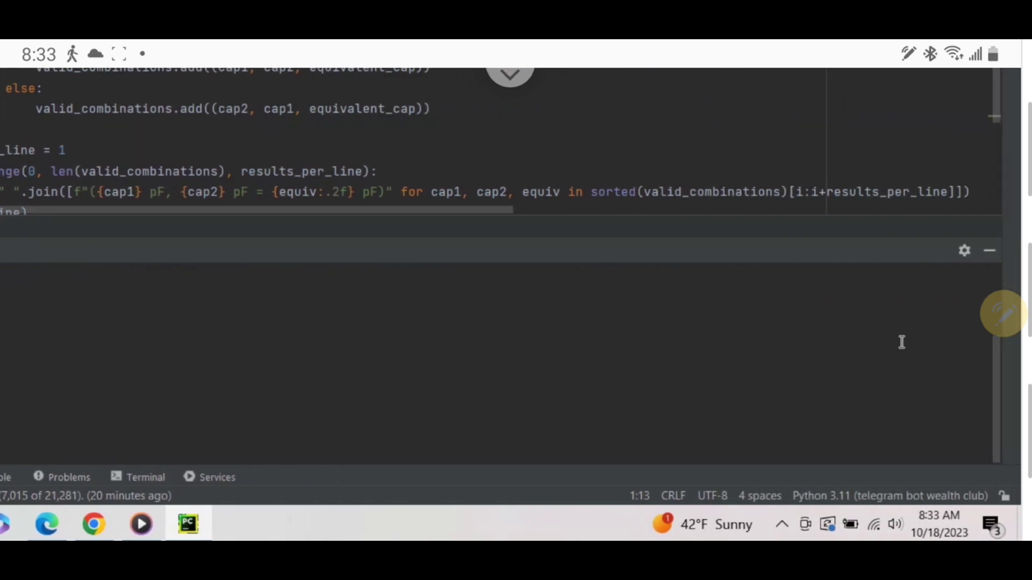
scroll(down, 3)
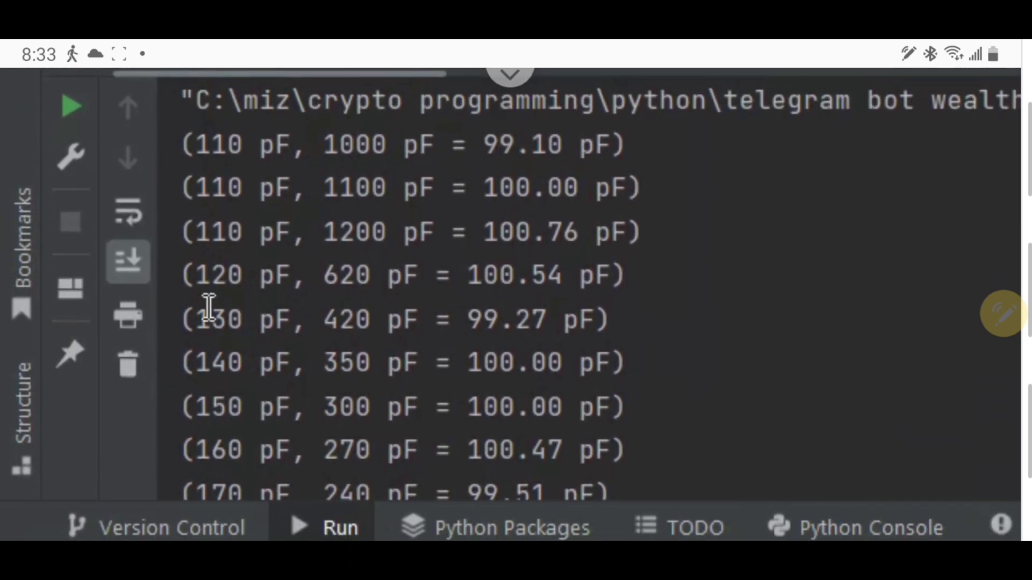
mouse_move(797, 197)
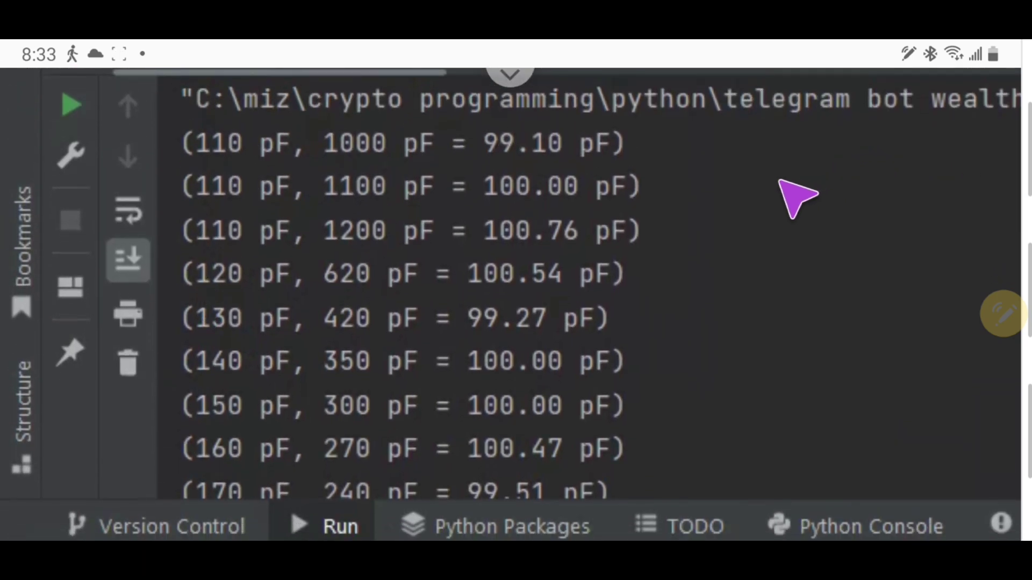
drag(158, 115, 632, 431)
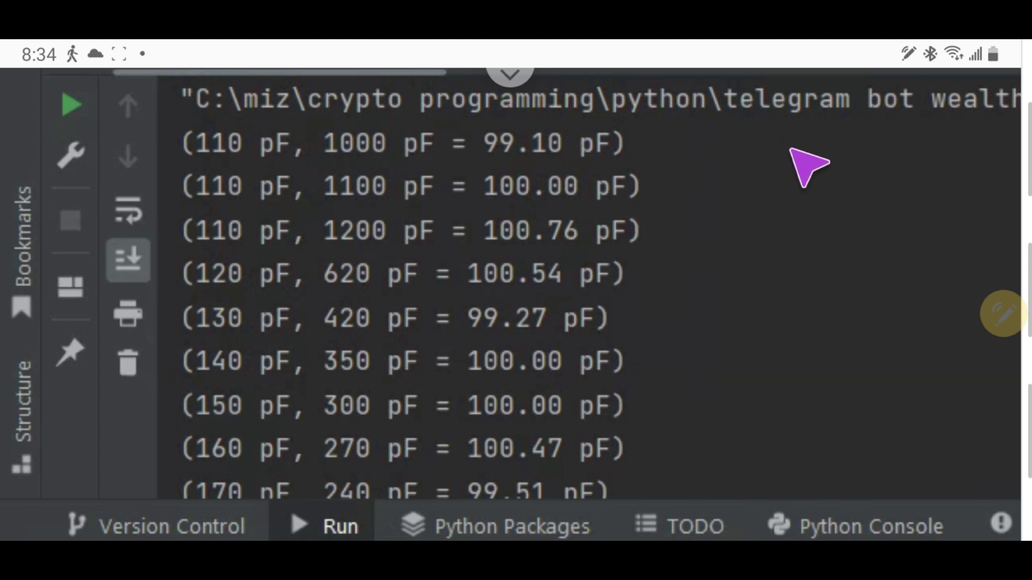
mouse_move(833, 181)
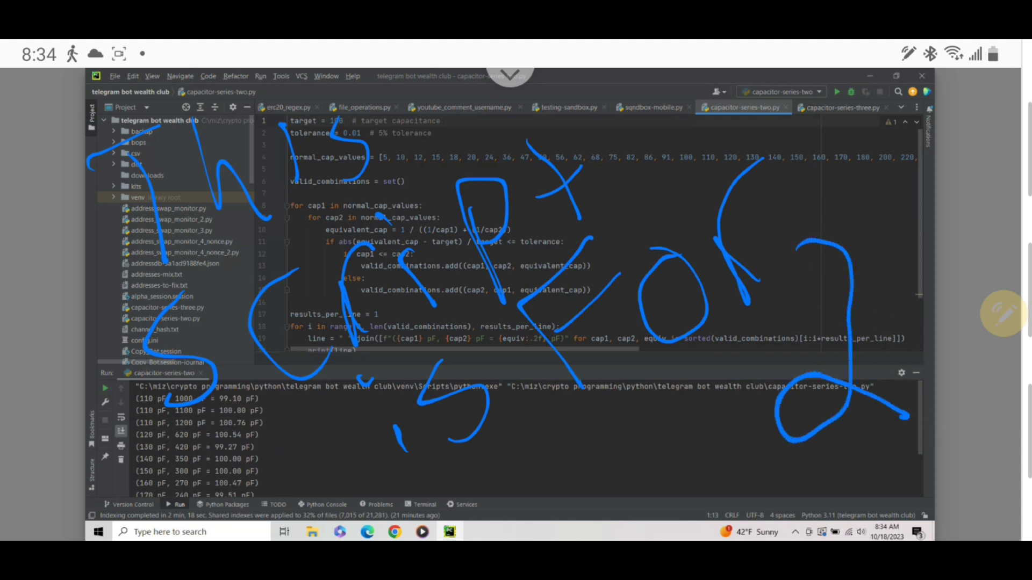
mouse_move(717, 178)
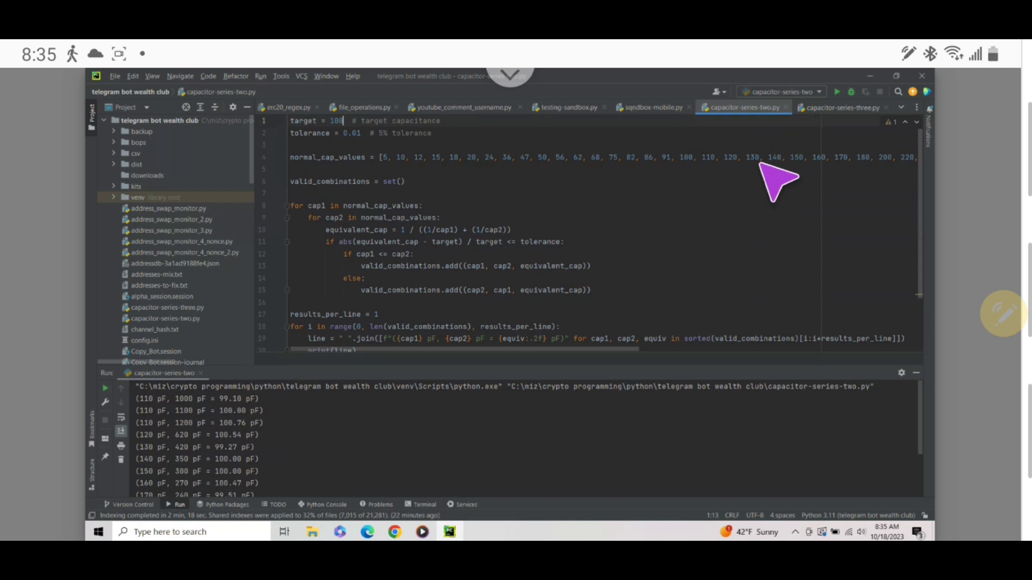
mouse_move(148, 354)
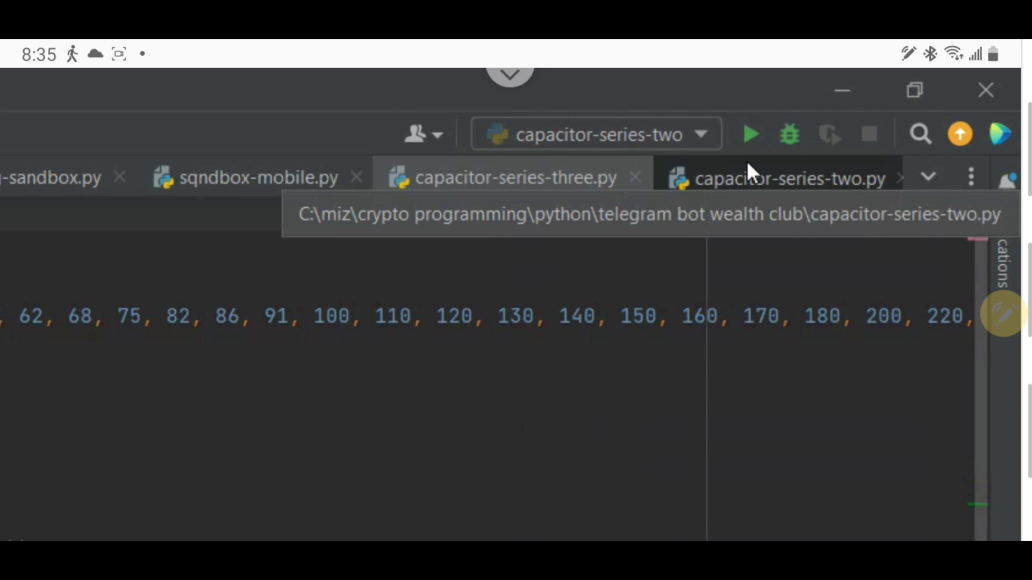
Switch to capacitor-series-three.py and scroll through its code
click(507, 178)
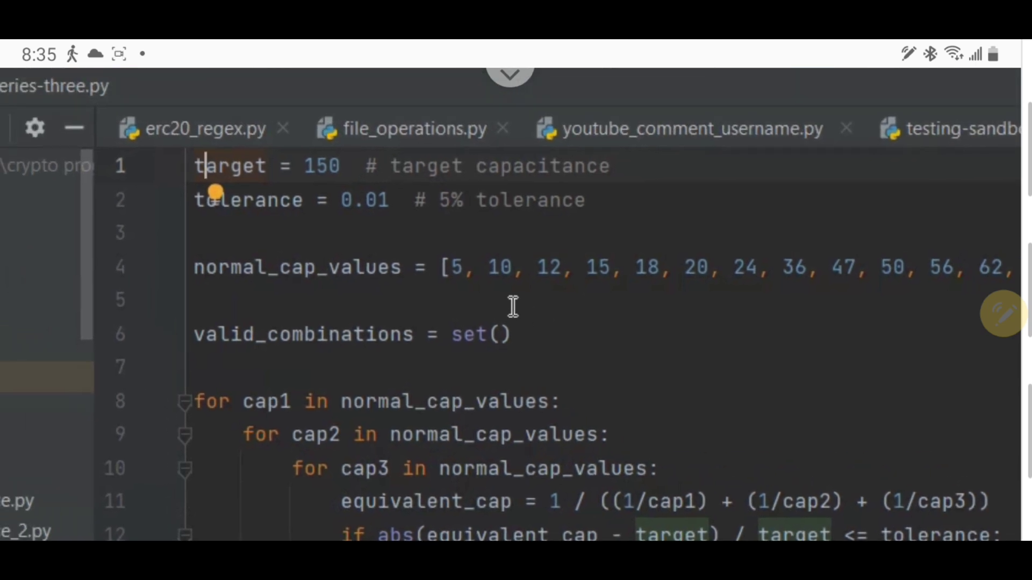
scroll(down, 3)
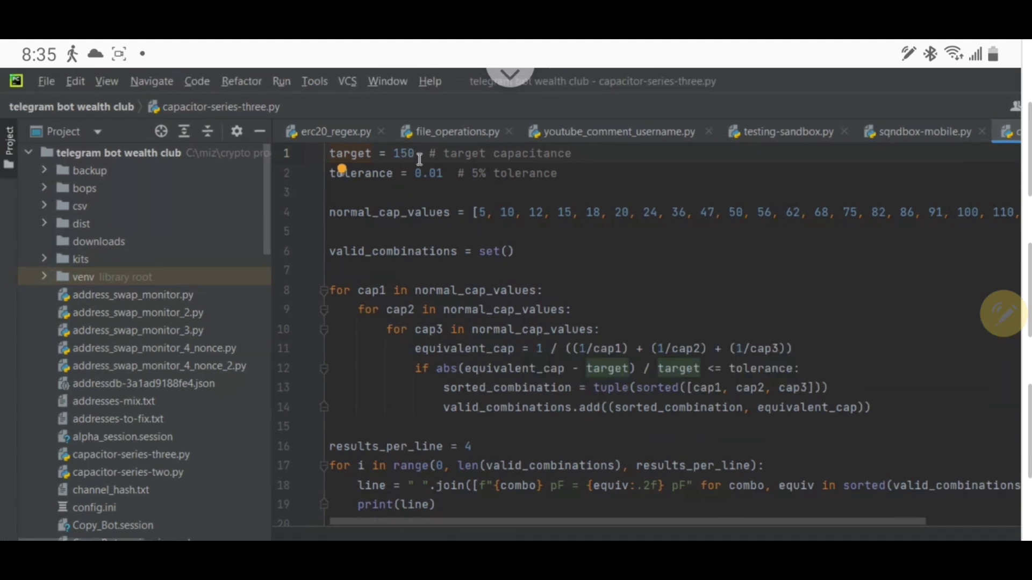
mouse_move(505, 210)
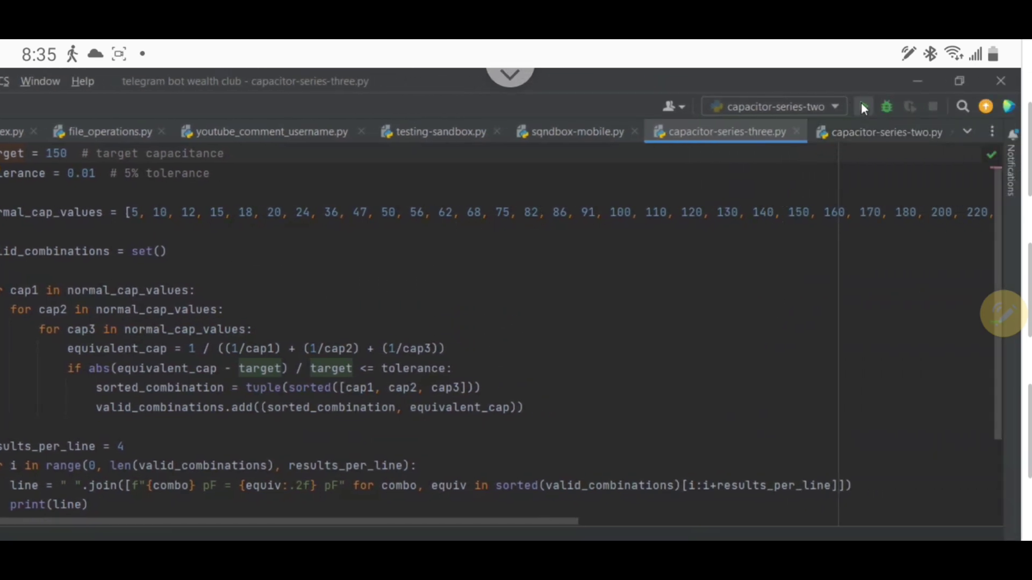
mouse_move(674, 148)
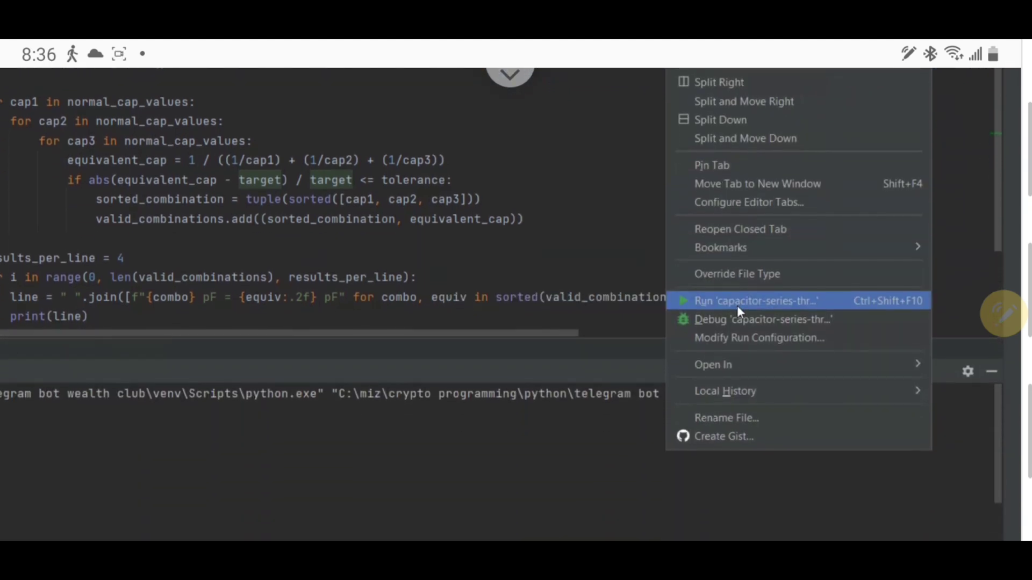
Run capacitor-series-three and inspect triples like 200, 1200, 1200 = 150.00 pF
click(755, 300)
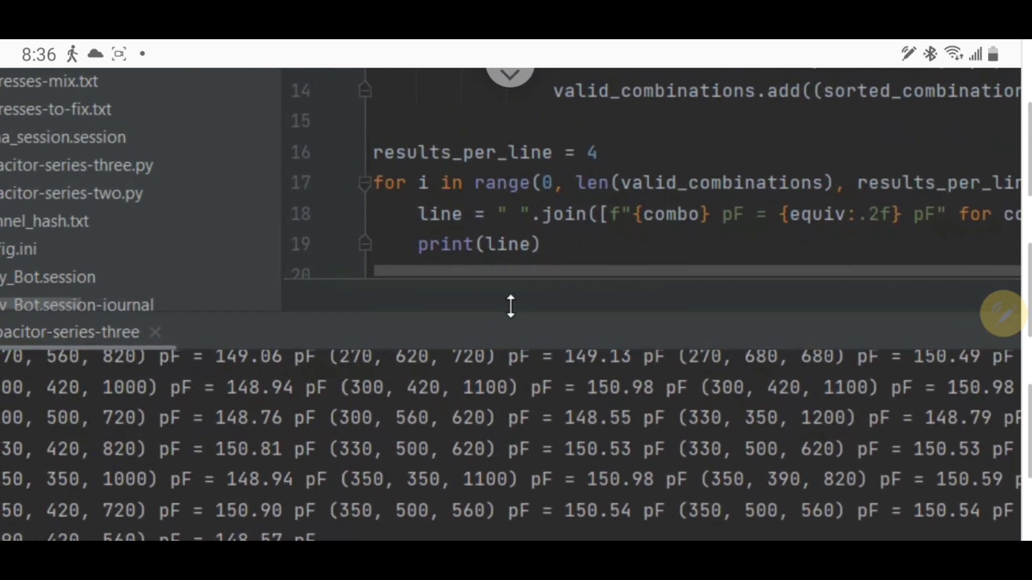
scroll(right, 3)
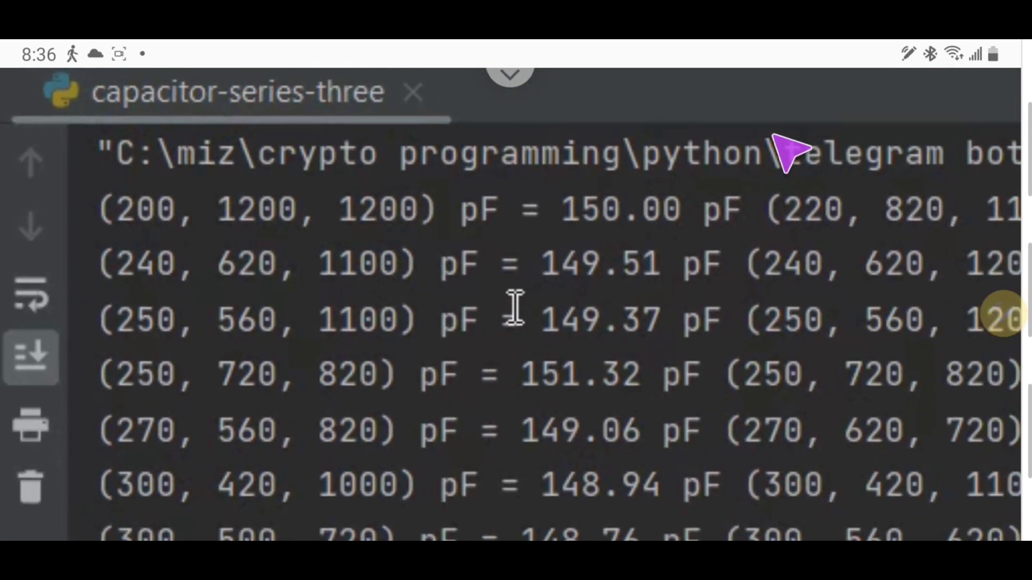
mouse_move(793, 148)
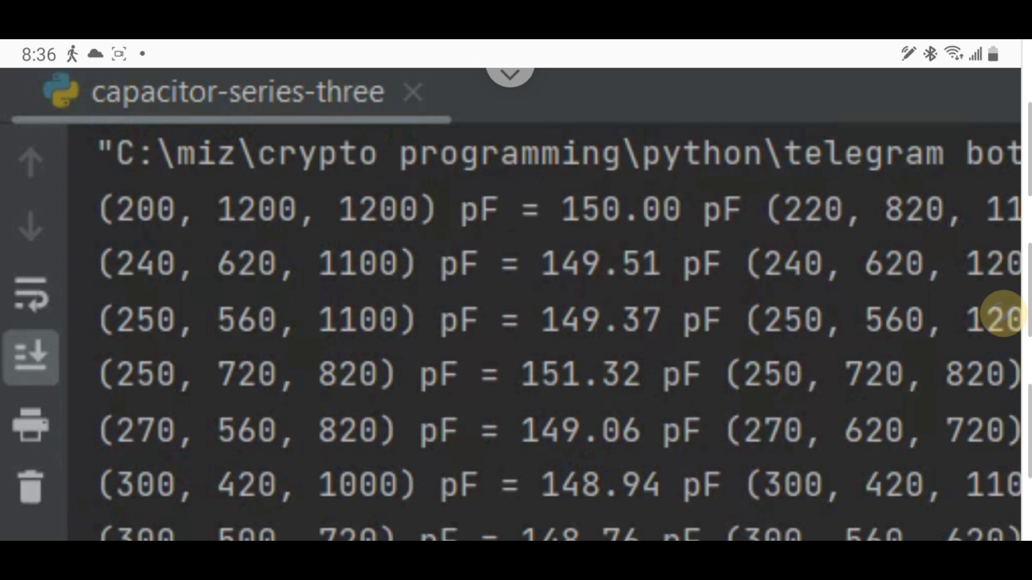
drag(216, 385, 361, 388)
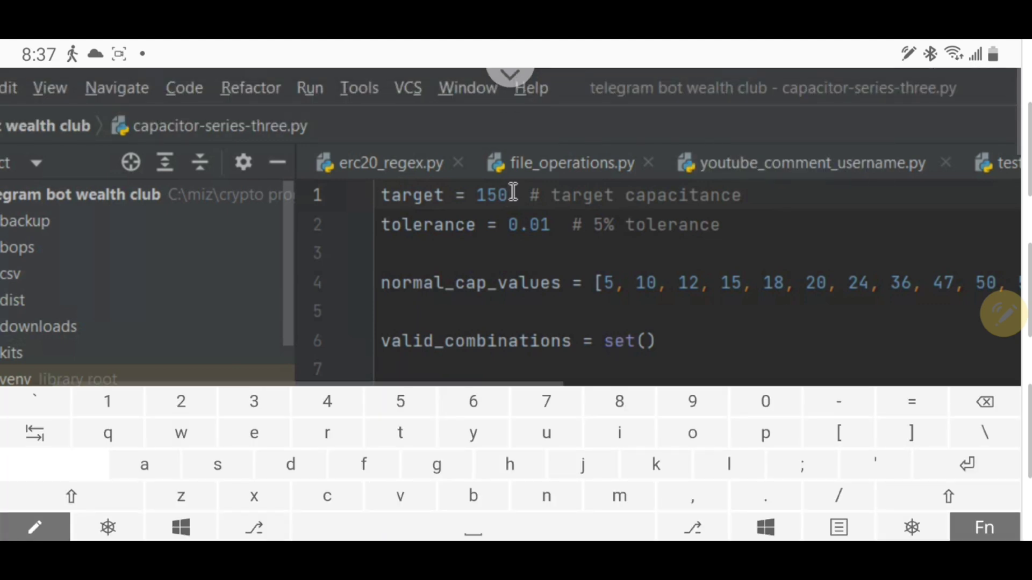
Retype the three-capacitor target from 150 to 100
key(backspace)
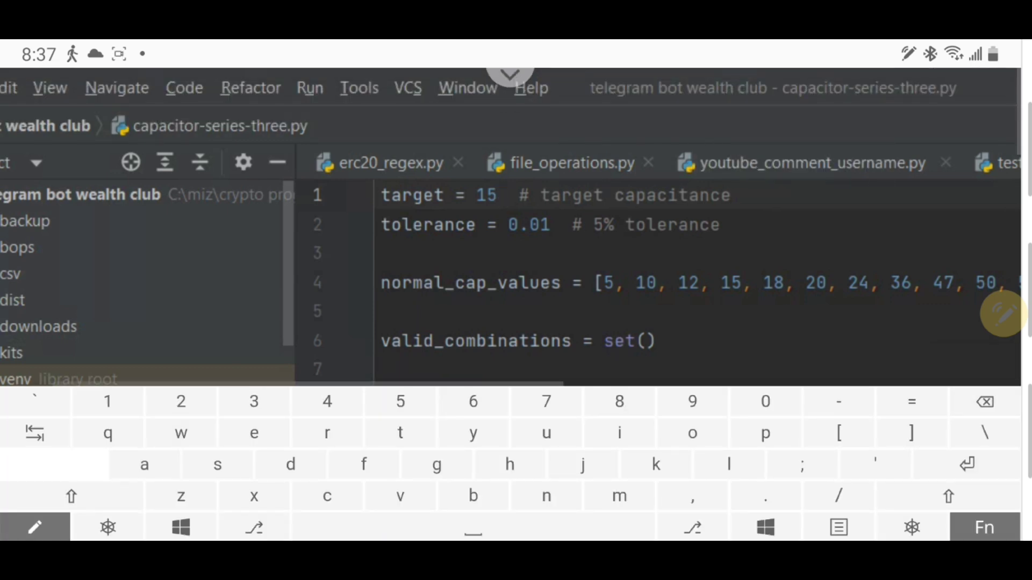
key(backspace)
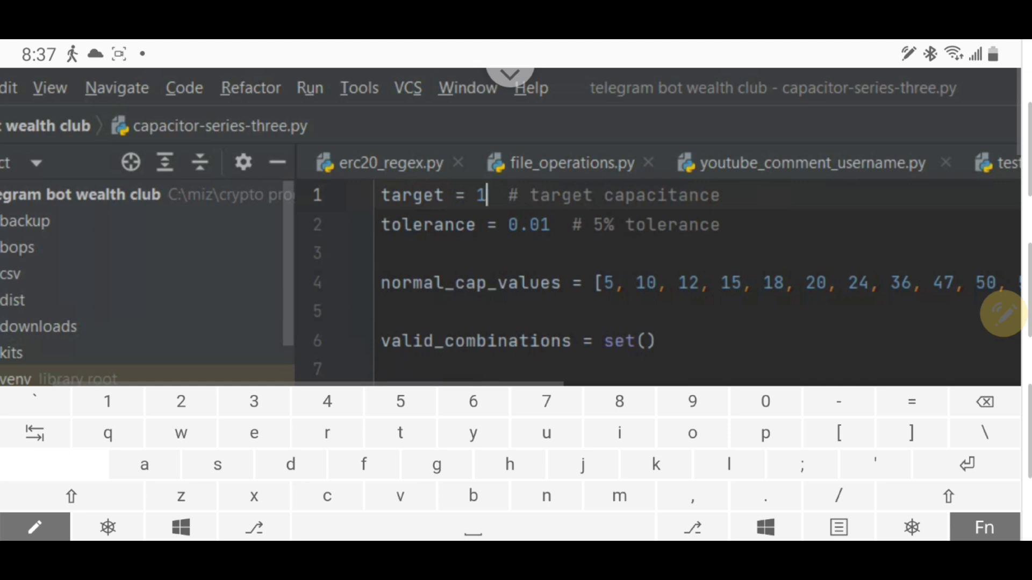
text(00)
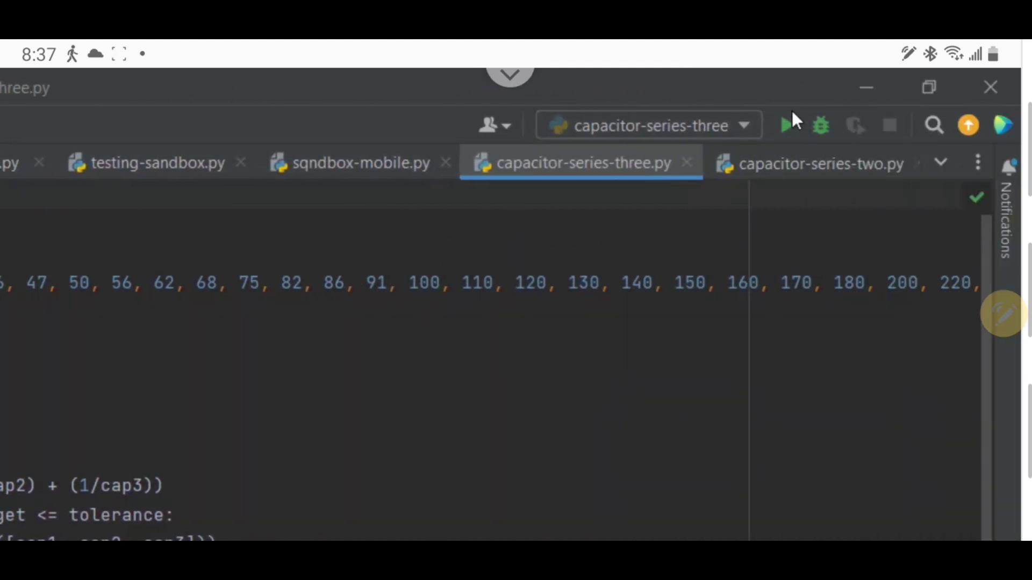
Run capacitor-series-three with the 100 pF target from the toolbar
click(785, 125)
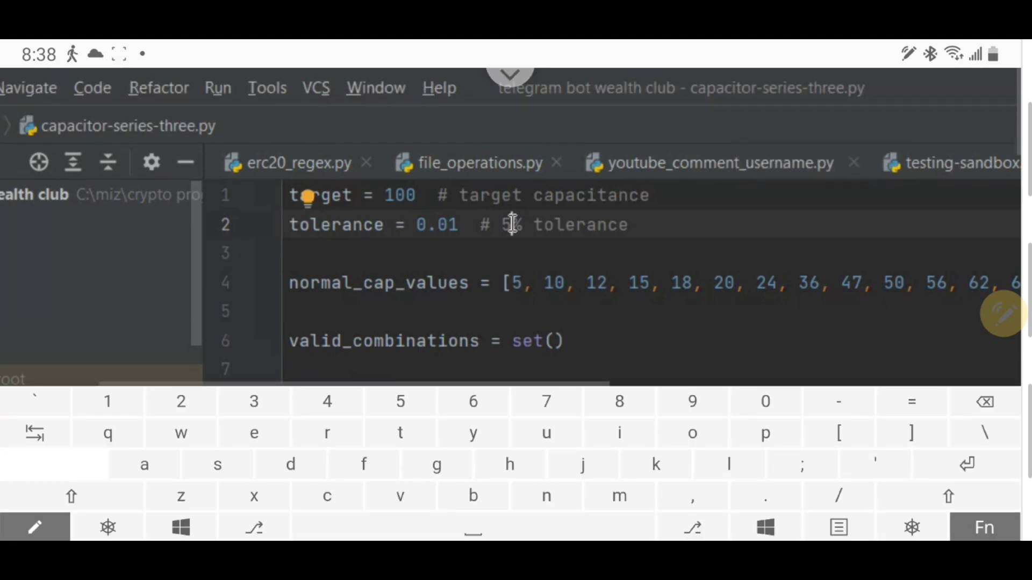
Change the tolerance comment to 1% and replace the 100 target with 75
click(503, 225)
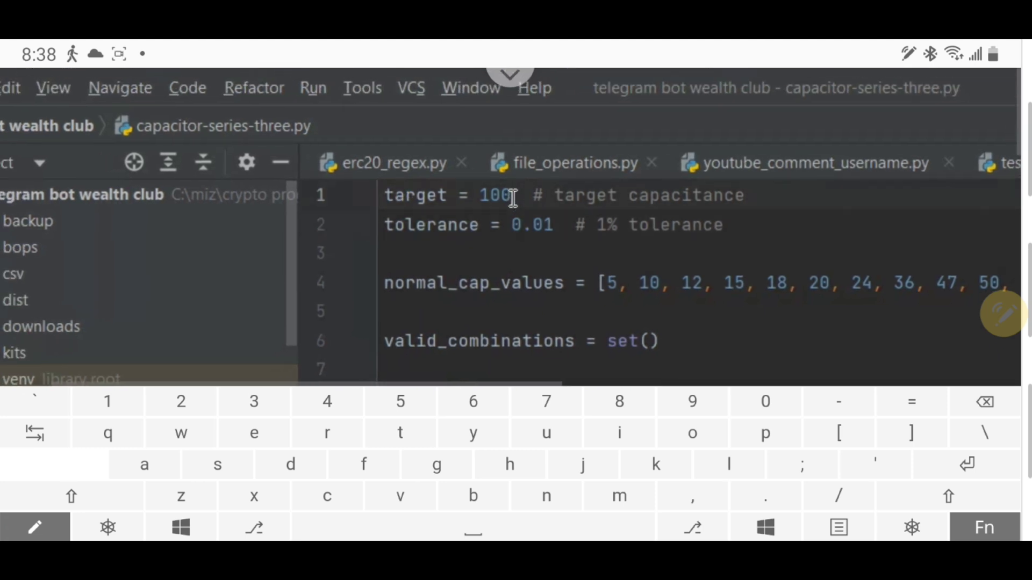
key(Backspace)
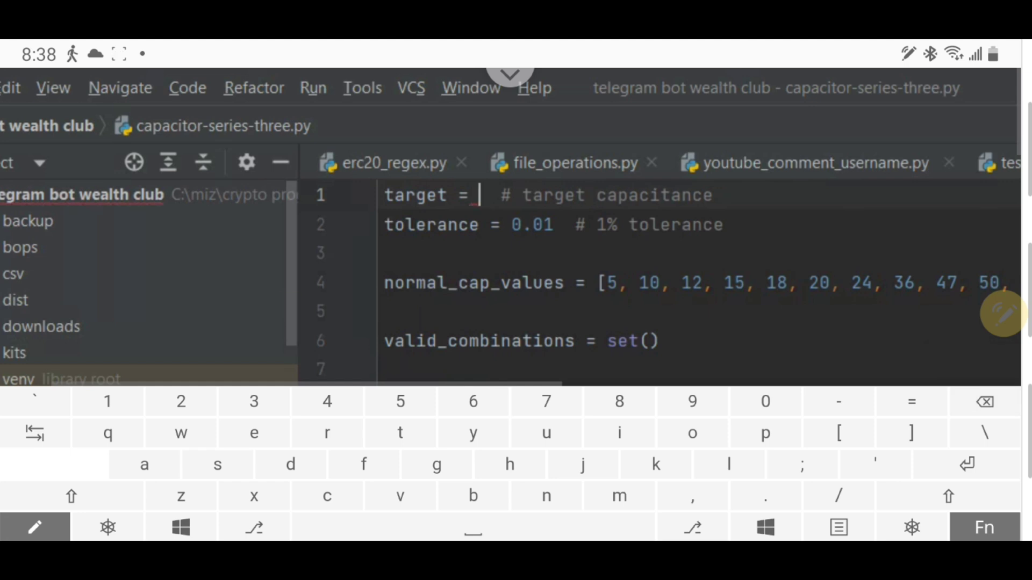
text(7)
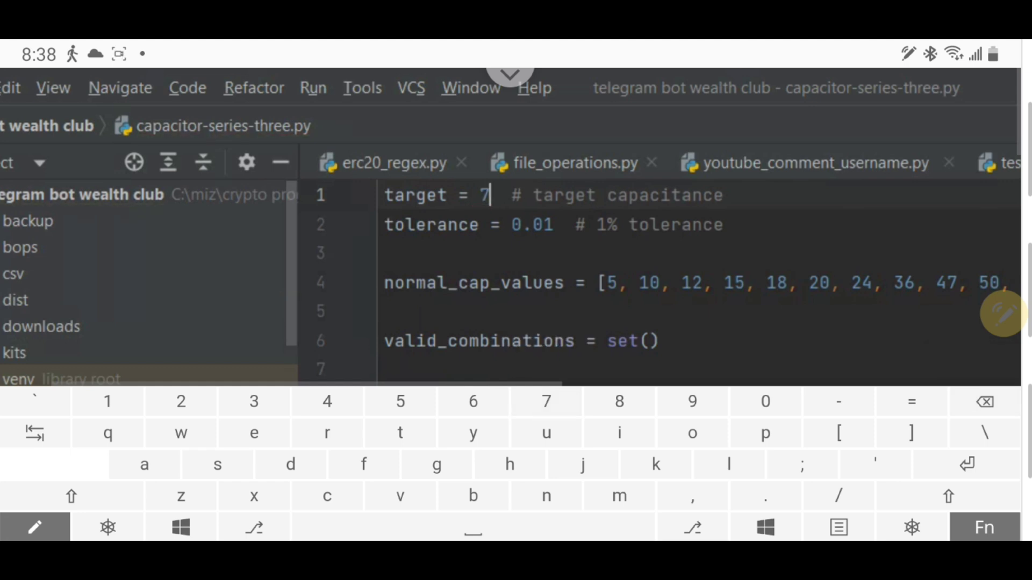
text(5)
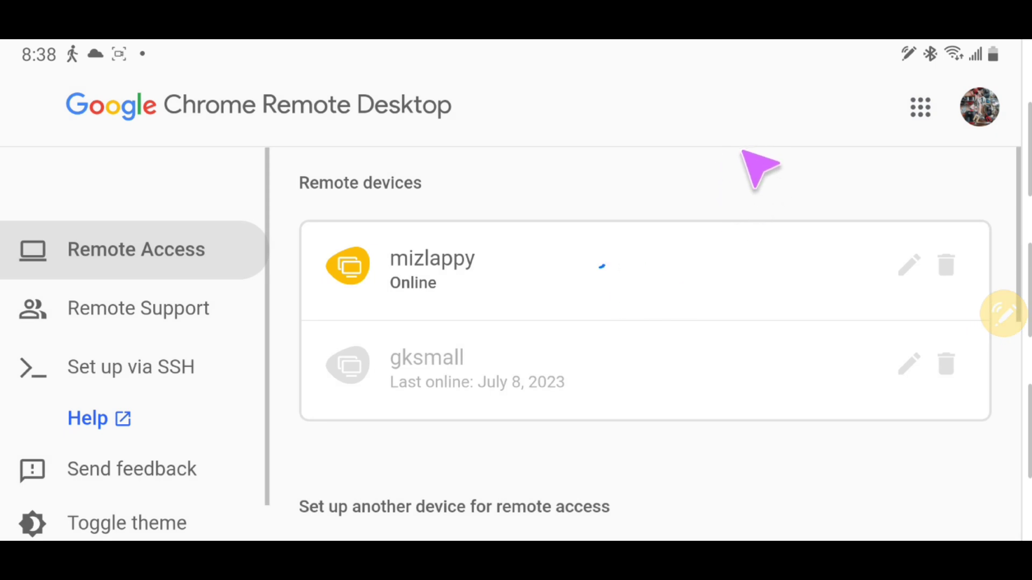
Reconnect to the online remote laptop from the Remote devices list
click(432, 266)
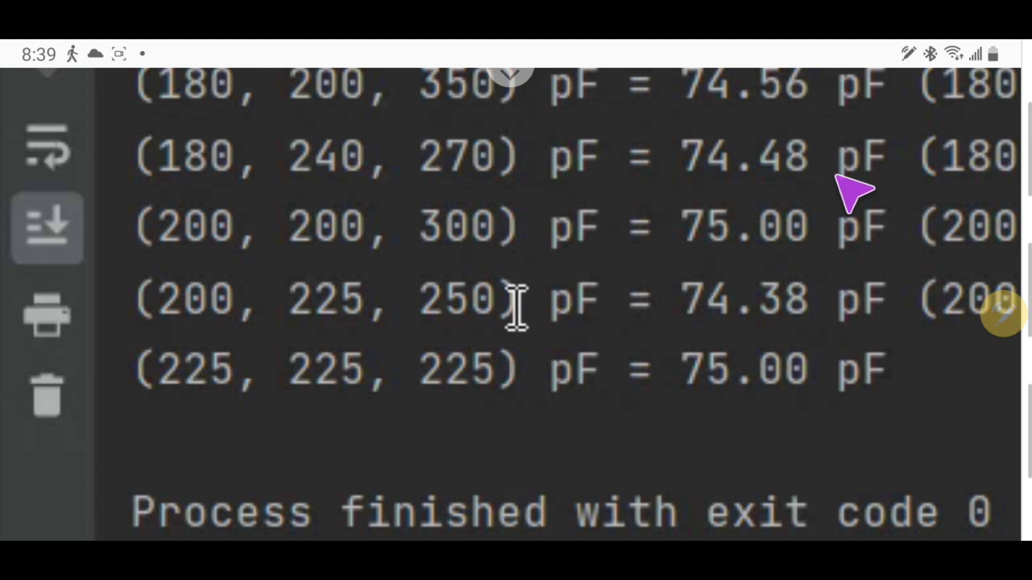
mouse_move(763, 185)
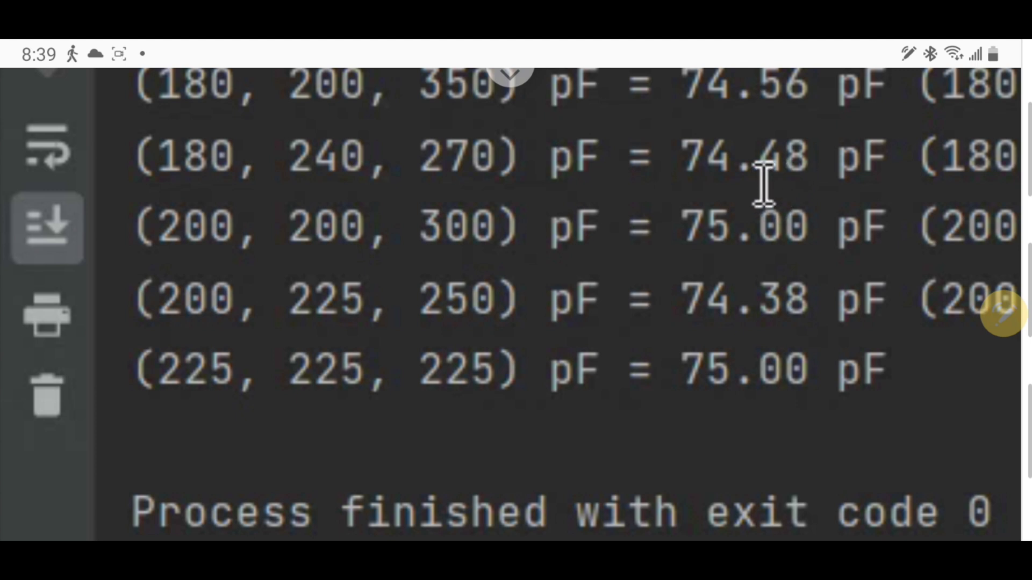
Drag across the Run window output to review the three-capacitor combinations near 75 pF
drag(125, 329, 605, 418)
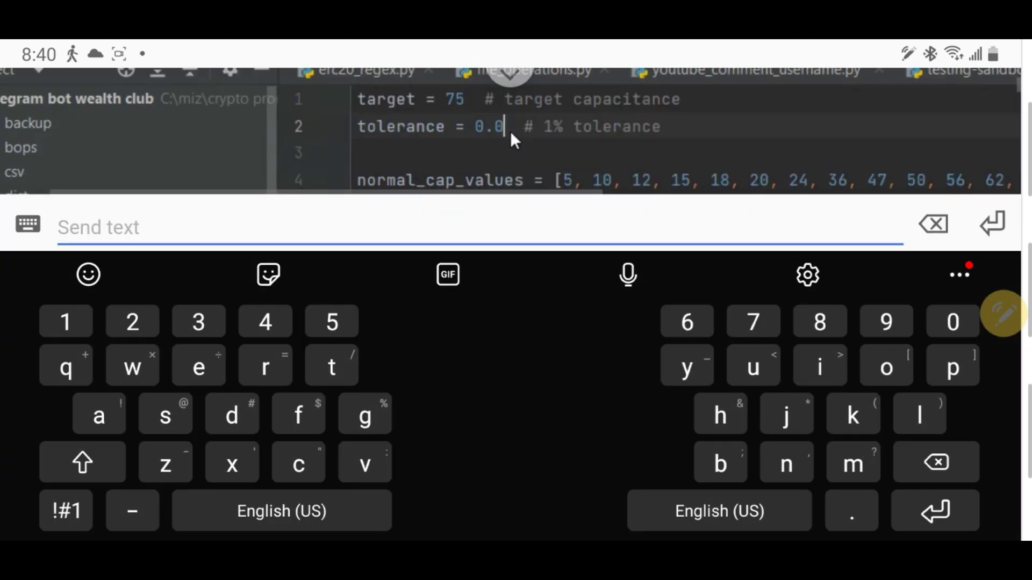
Append a 0 so the tolerance line reads 0.00
text(0)
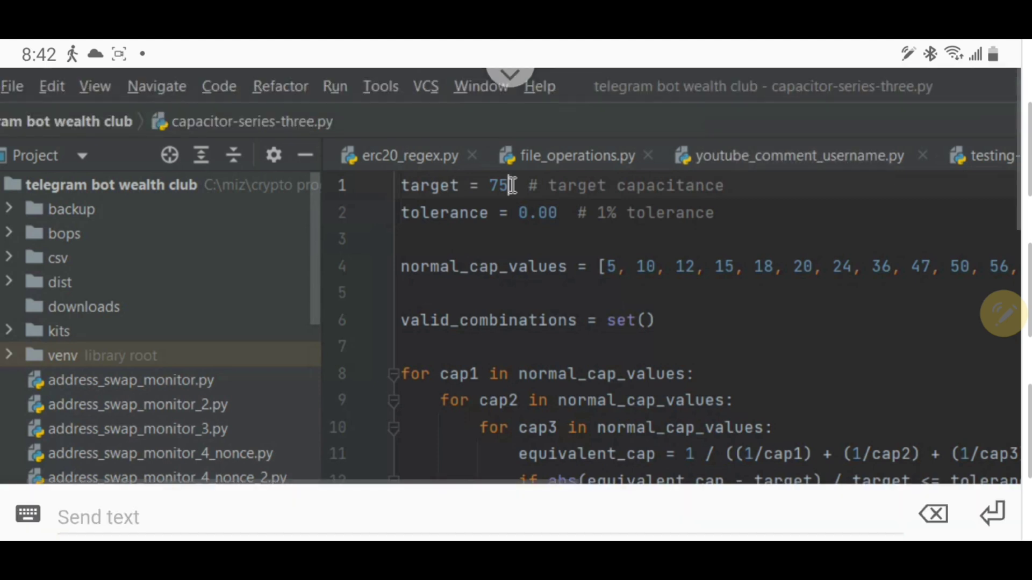
Clear the 75 pF target and send in a new value beginning with 1
key(Backspace)
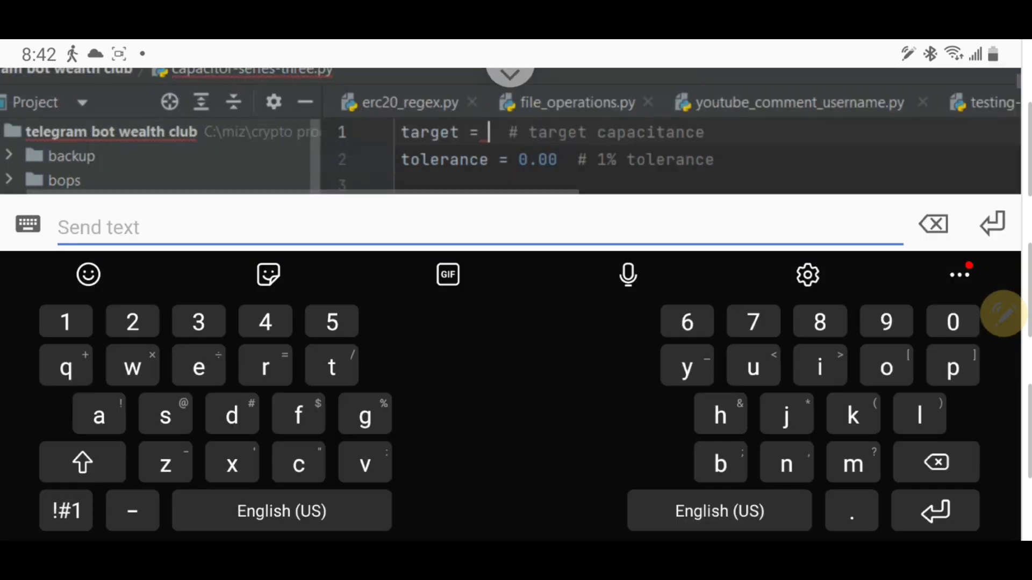
text(1)
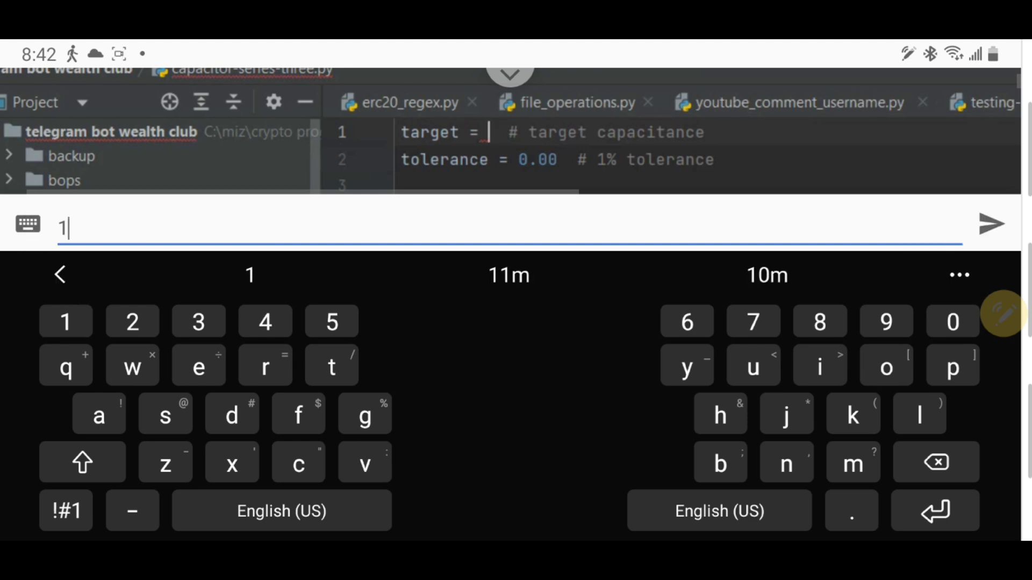
click(331, 322)
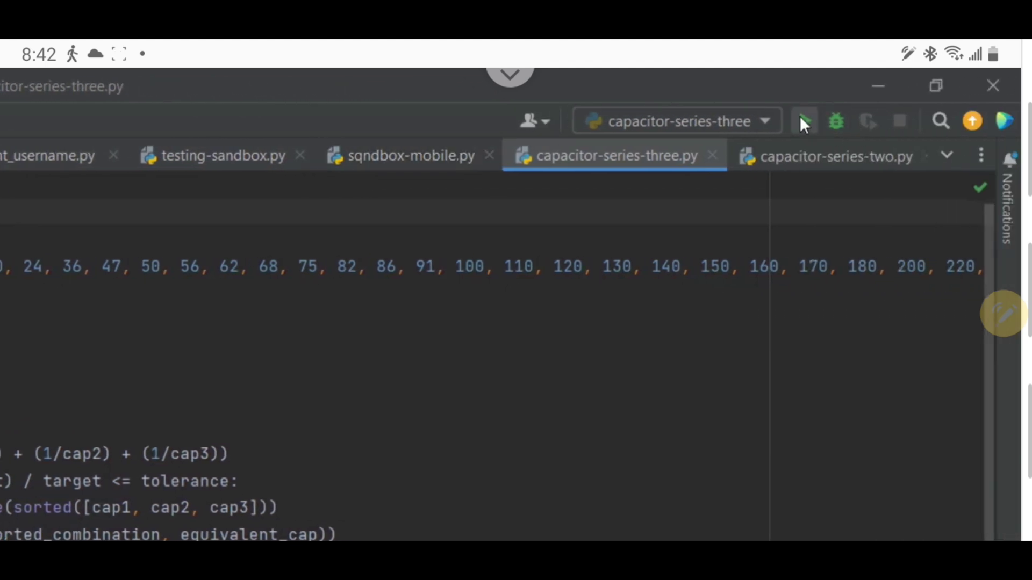
Rerun capacitor-series-three, printing exact 150.00 pF triples such as 200, 1200, 1200
click(803, 120)
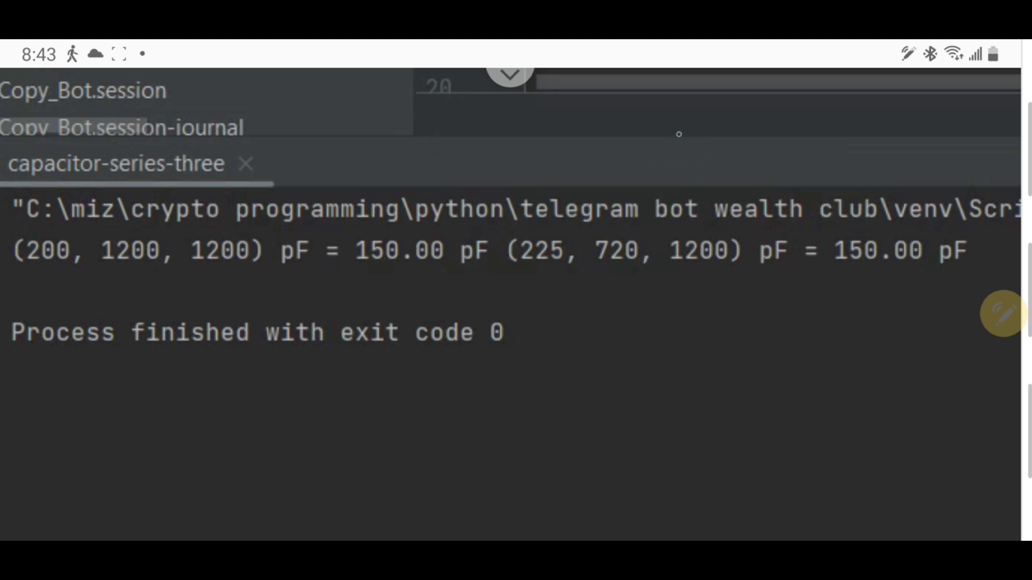
mouse_move(618, 123)
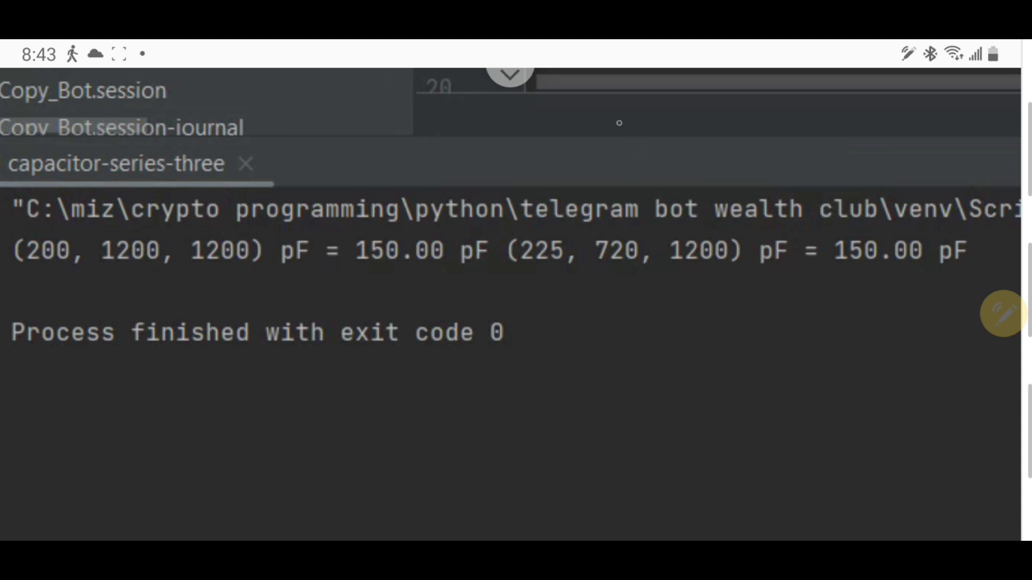